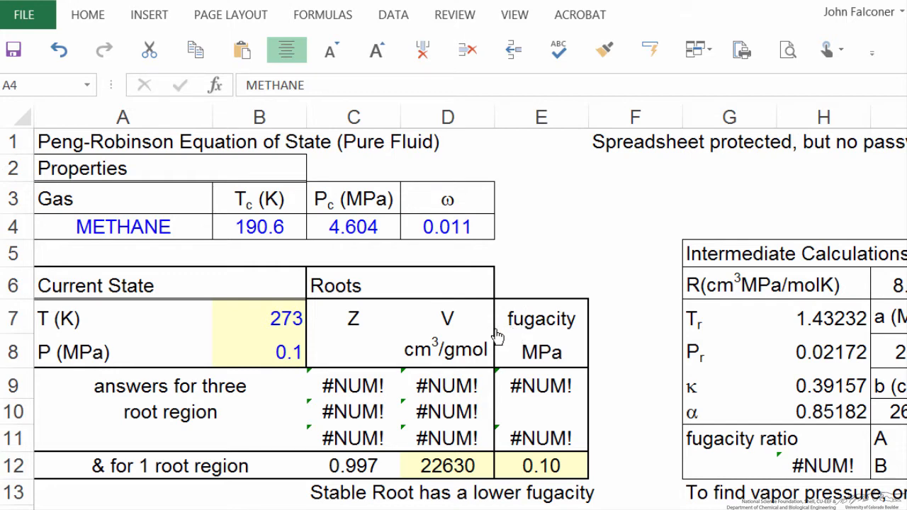
{"action": "mouse_move", "coordinate": [482, 445]}
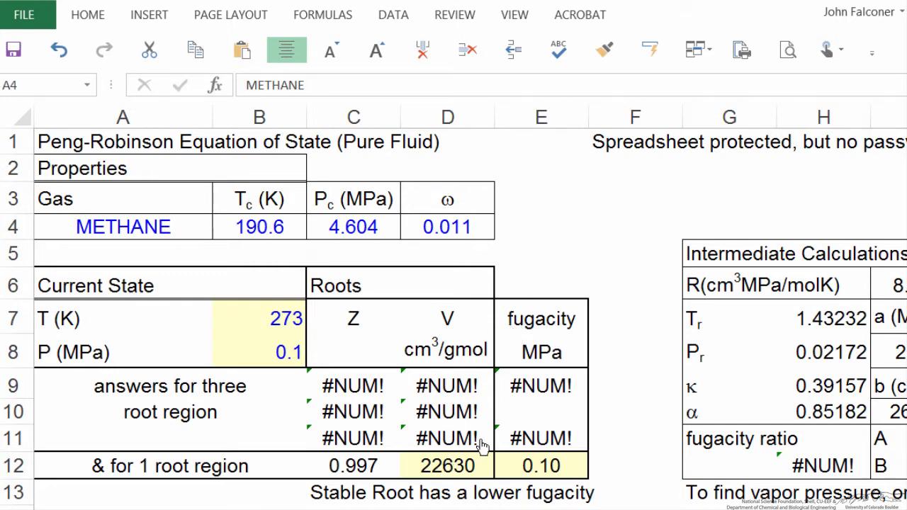
{"action": "mouse_move", "coordinate": [645, 265]}
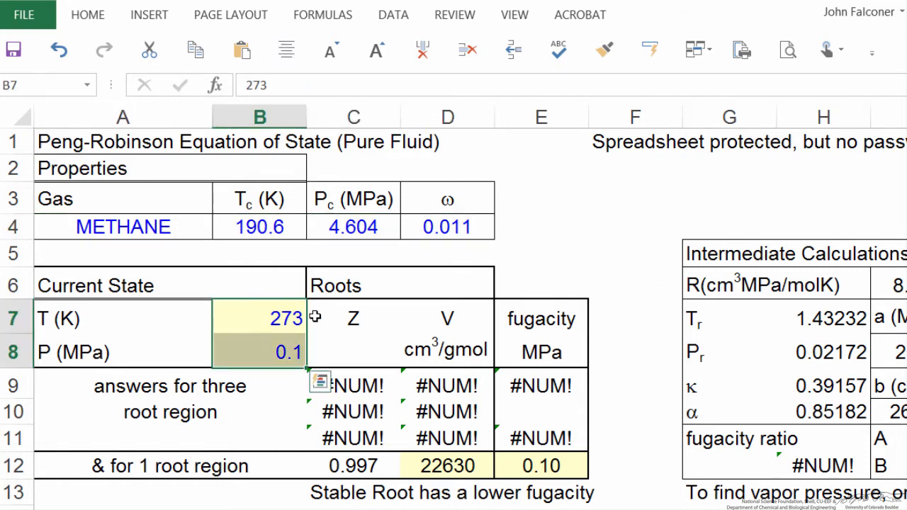
{"action": "mouse_move", "coordinate": [610, 253]}
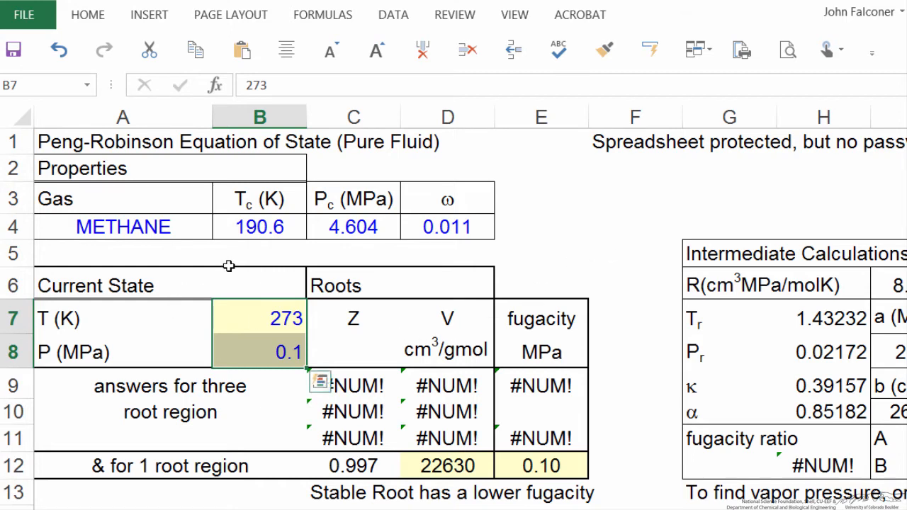
{"action": "mouse_move", "coordinate": [313, 226]}
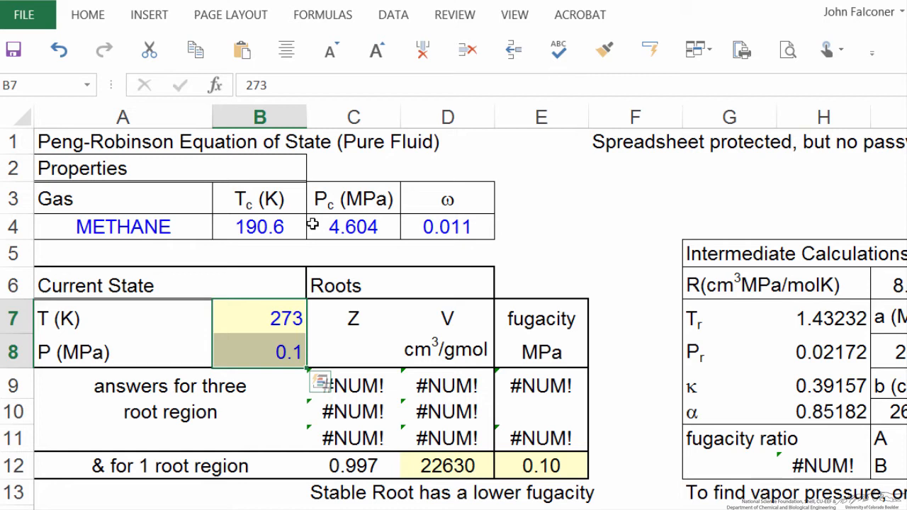
{"action": "mouse_move", "coordinate": [564, 240]}
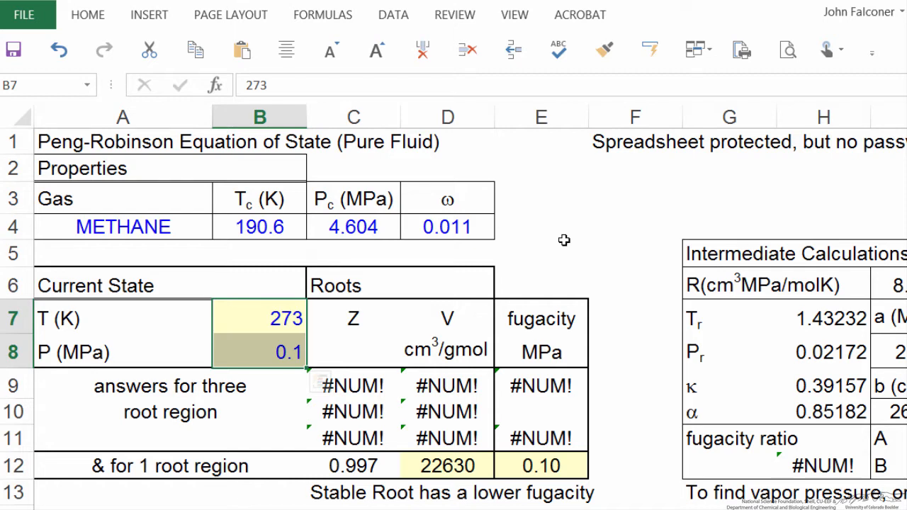
{"action": "mouse_move", "coordinate": [526, 258]}
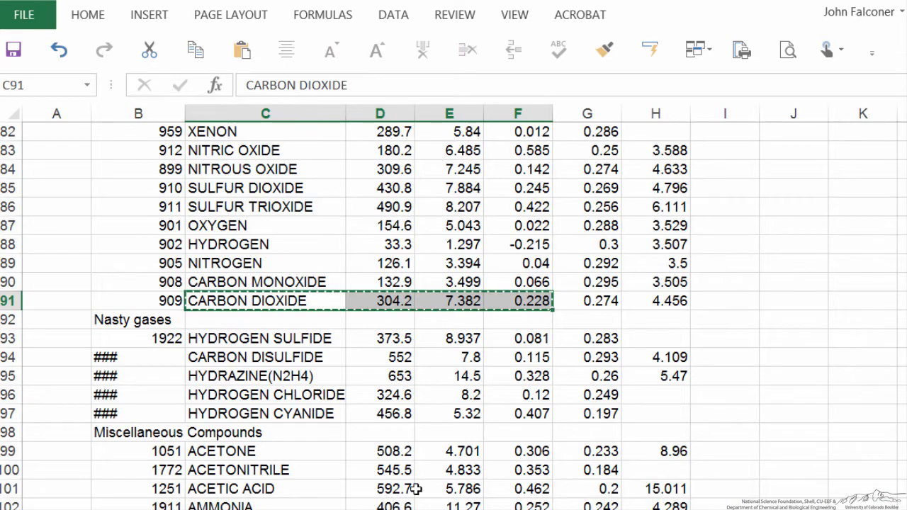
{"action": "mouse_move", "coordinate": [877, 303]}
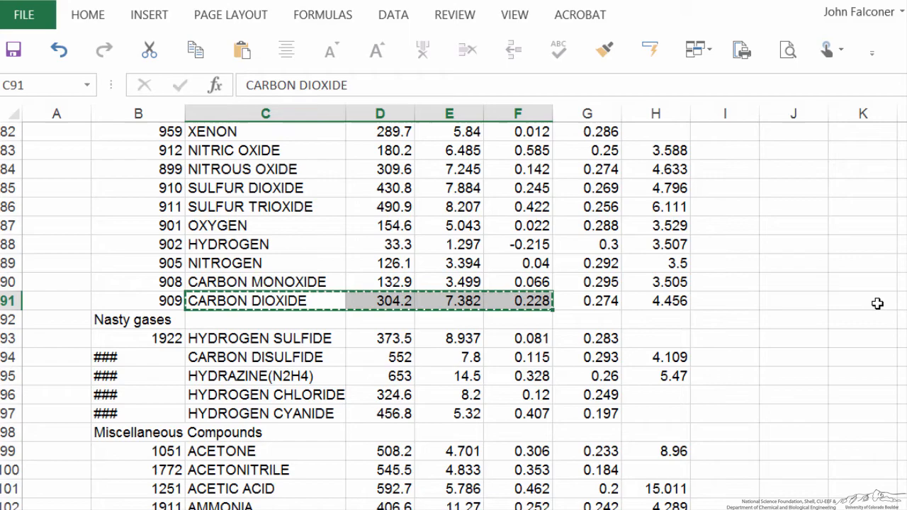
Step: Scroll the compound list after copying carbon dioxide's critical properties (304.2, 7.382, 0.228)
{"action": "scroll", "scroll_direction": "up", "scroll_amount": 3}
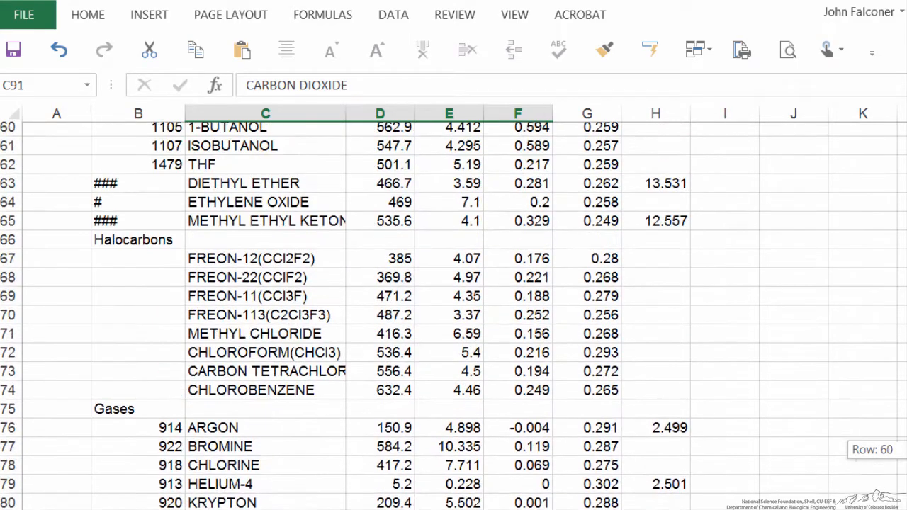
{"action": "scroll", "scroll_direction": "up", "scroll_amount": 3}
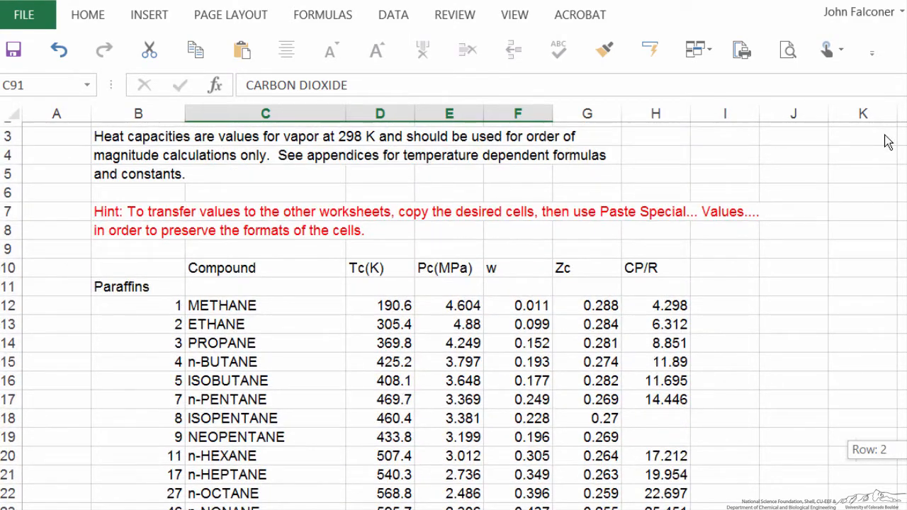
{"action": "scroll", "scroll_direction": "down", "scroll_amount": 3}
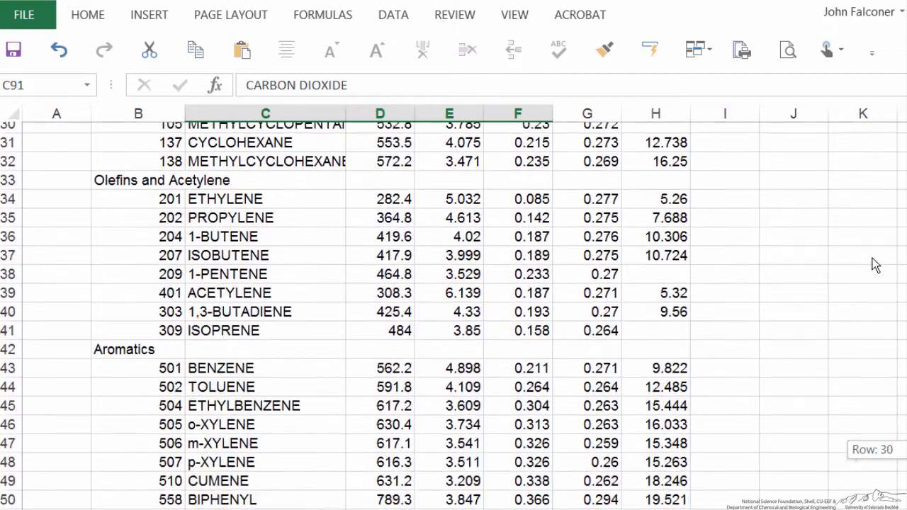
{"action": "scroll", "scroll_direction": "down", "scroll_amount": 3}
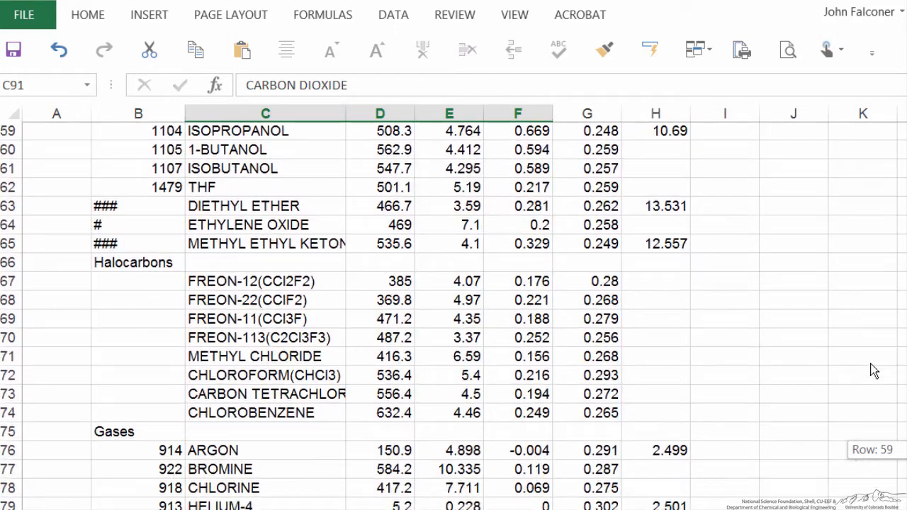
{"action": "scroll", "scroll_direction": "down", "scroll_amount": 3}
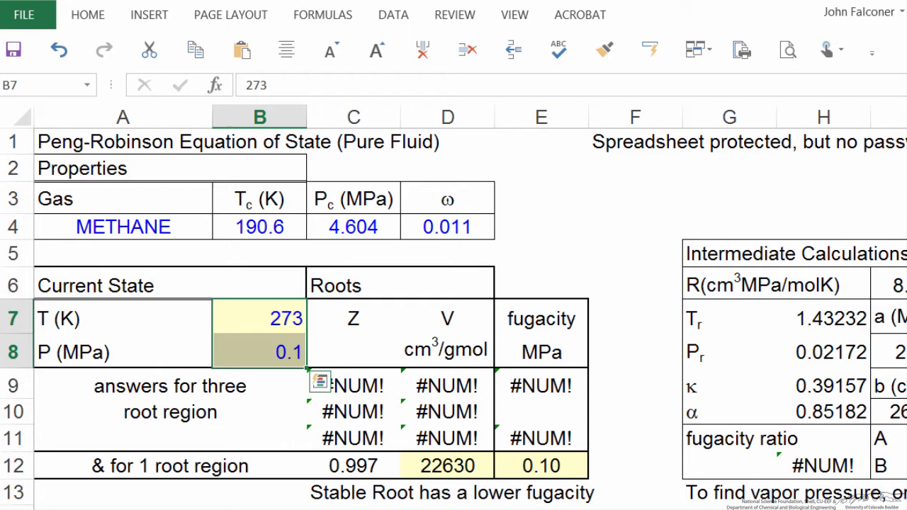
Step: Paste carbon dioxide's properties into A4:D4 and set temperature 313 K and pressure 1 MPa
{"action": "left_click", "coordinate": [122, 227]}
{"action": "type", "text": "313"}
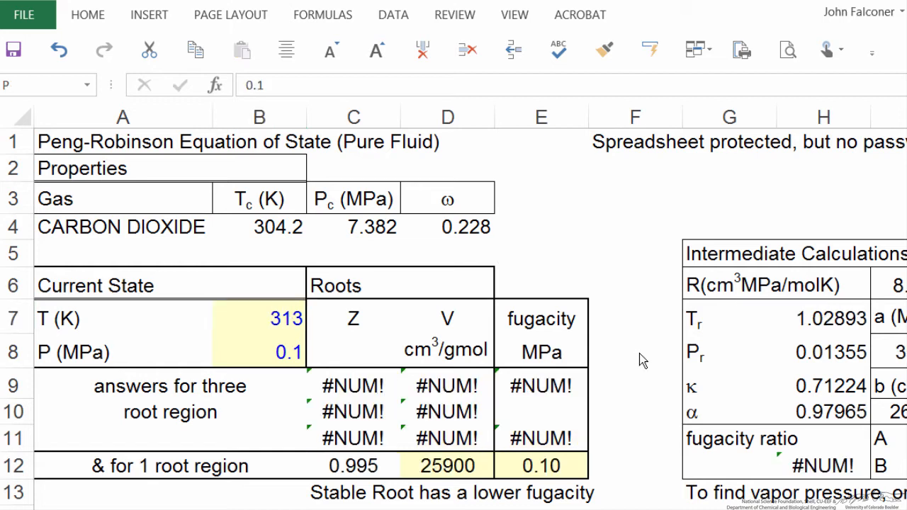
{"action": "mouse_move", "coordinate": [276, 361]}
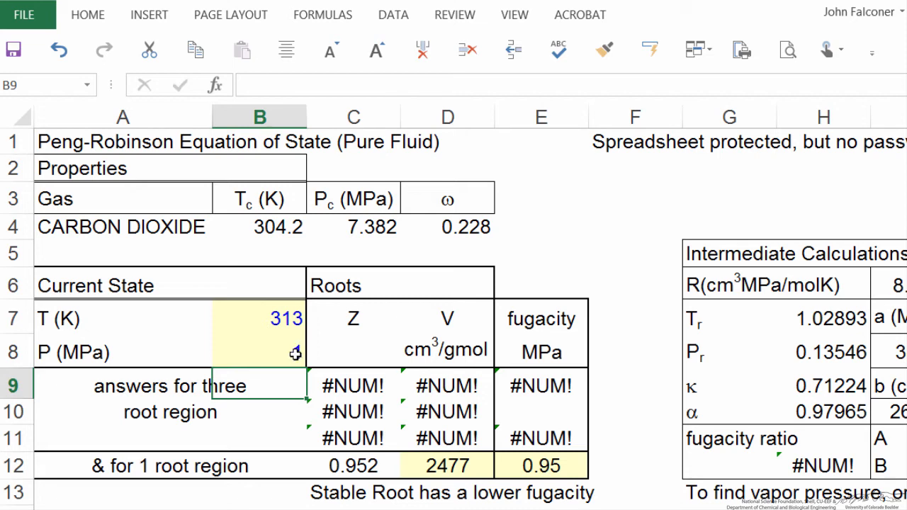
{"action": "type", "text": "1"}
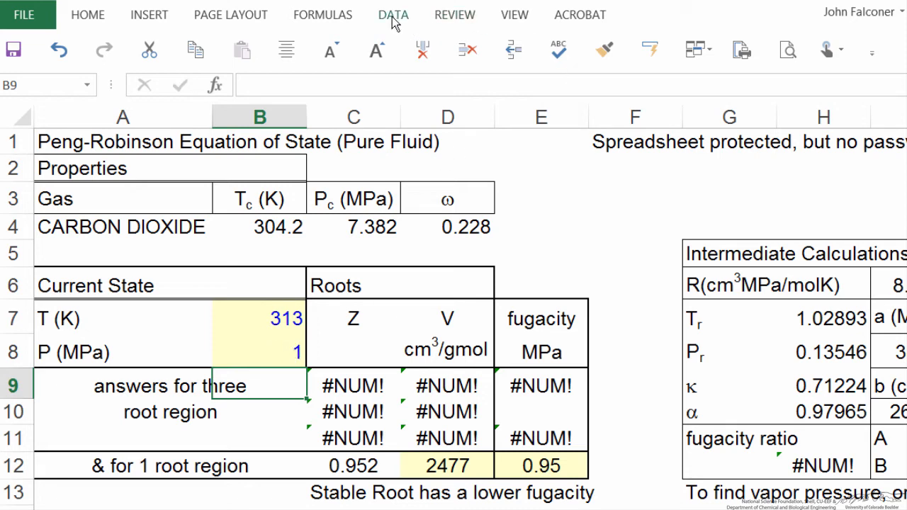
{"action": "left_click", "coordinate": [394, 14]}
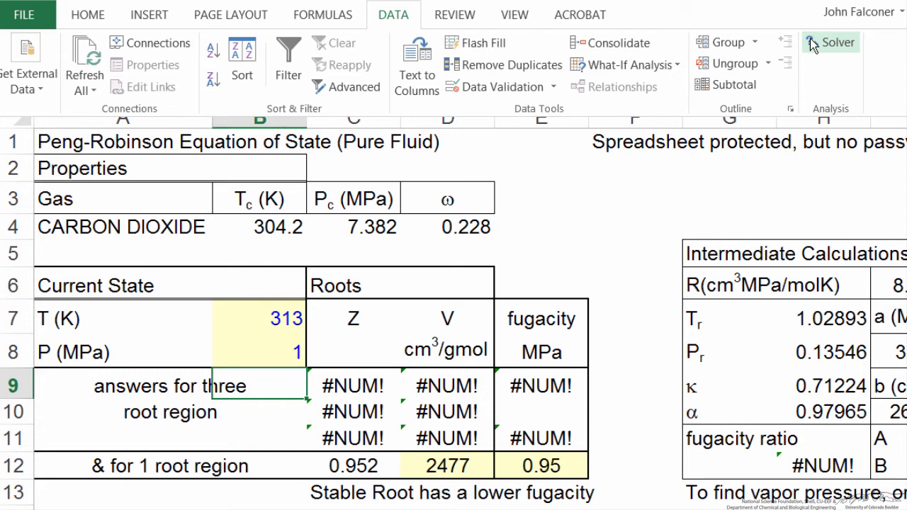
Step: Use Solver to set volume $D$12 to 220 by varying pressure $B$8, keeping 6.92691 MPa
{"action": "left_click", "coordinate": [836, 43]}
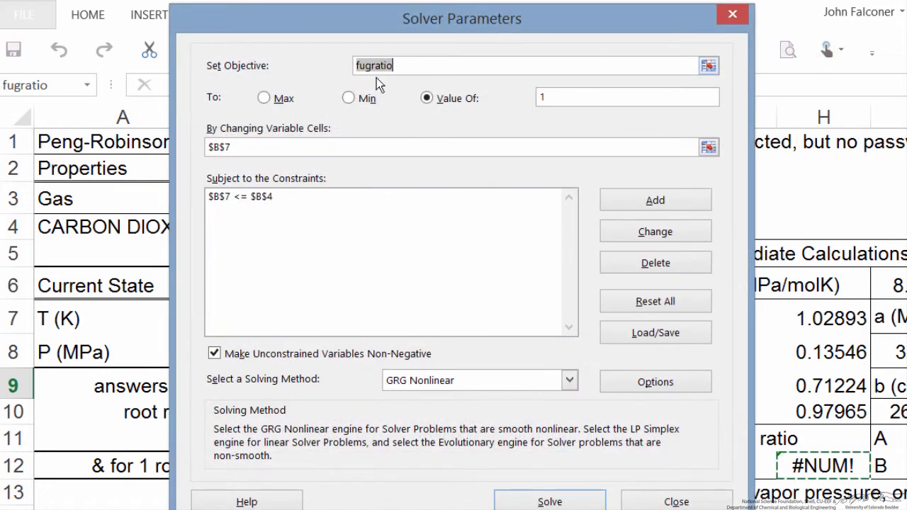
{"action": "mouse_move", "coordinate": [508, 63]}
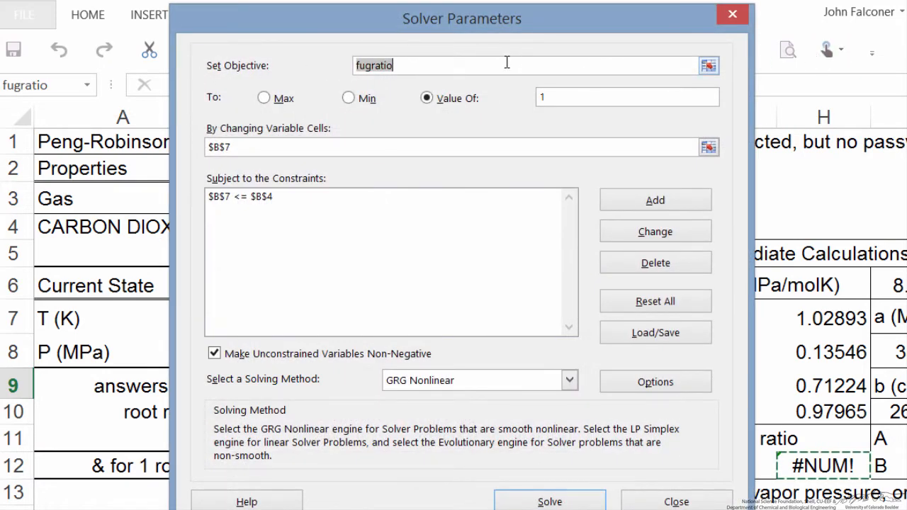
{"action": "mouse_move", "coordinate": [338, 27]}
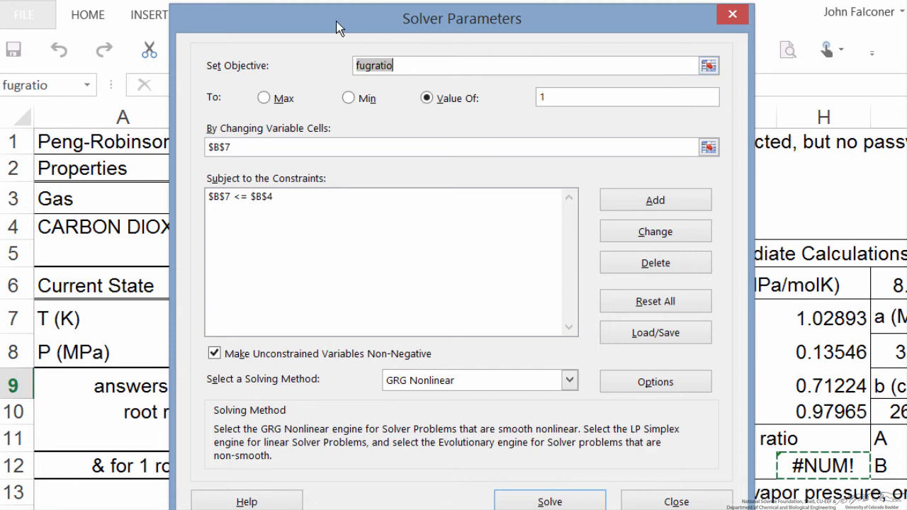
{"action": "left_click_drag", "start_coordinate": [462, 20], "coordinate": [788, 22]}
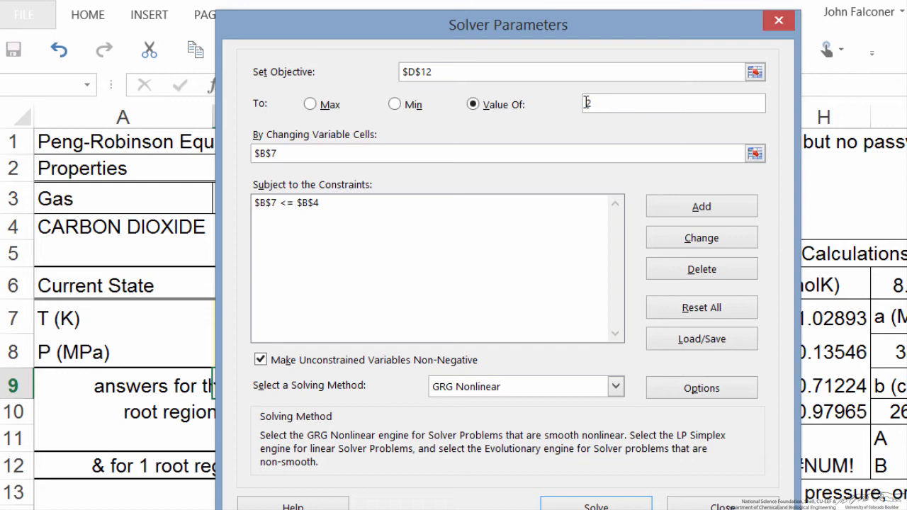
{"action": "type", "text": "220"}
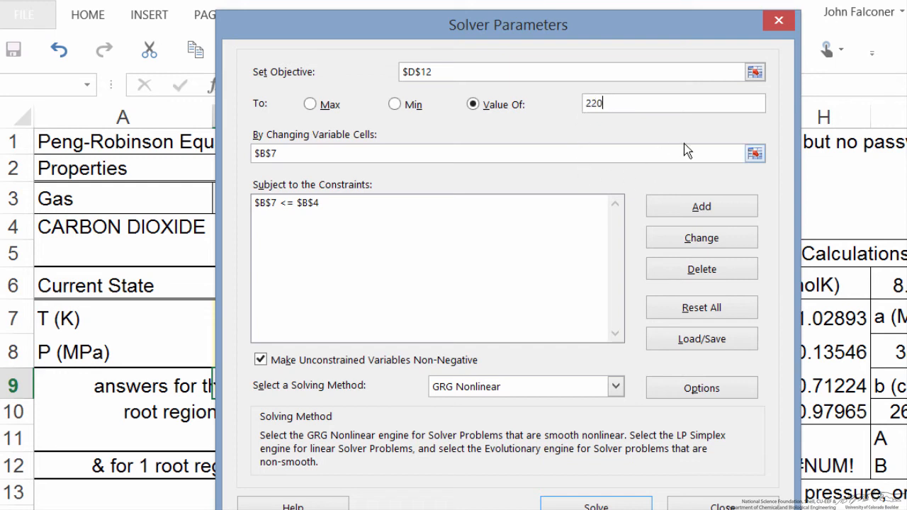
{"action": "mouse_move", "coordinate": [753, 153]}
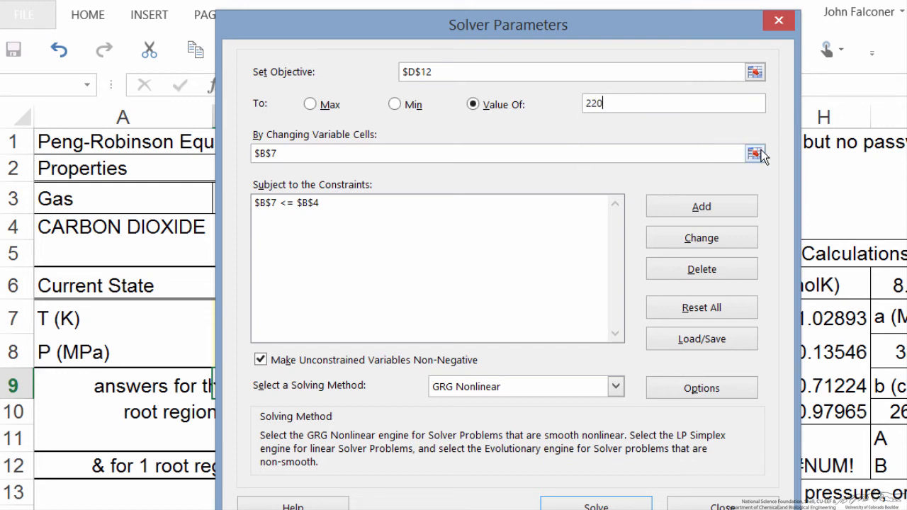
{"action": "left_click", "coordinate": [754, 153]}
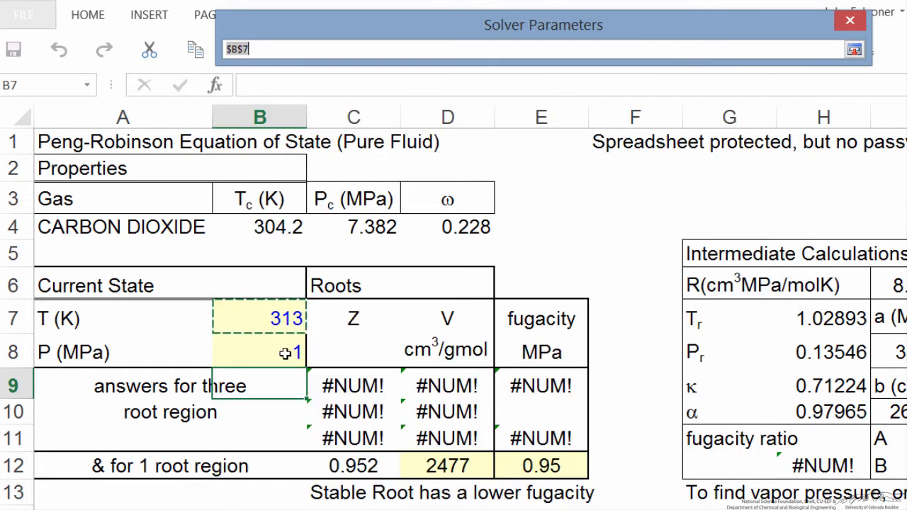
{"action": "left_click", "coordinate": [855, 48]}
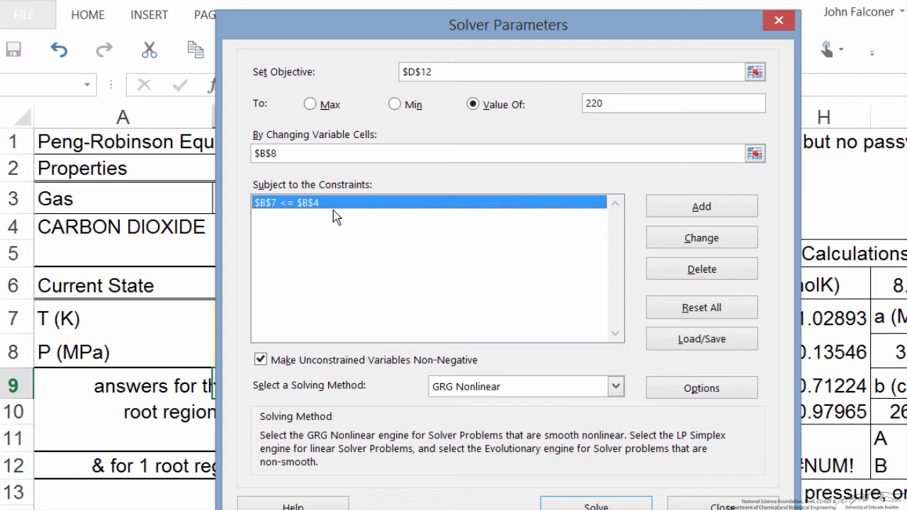
{"action": "mouse_move", "coordinate": [434, 343]}
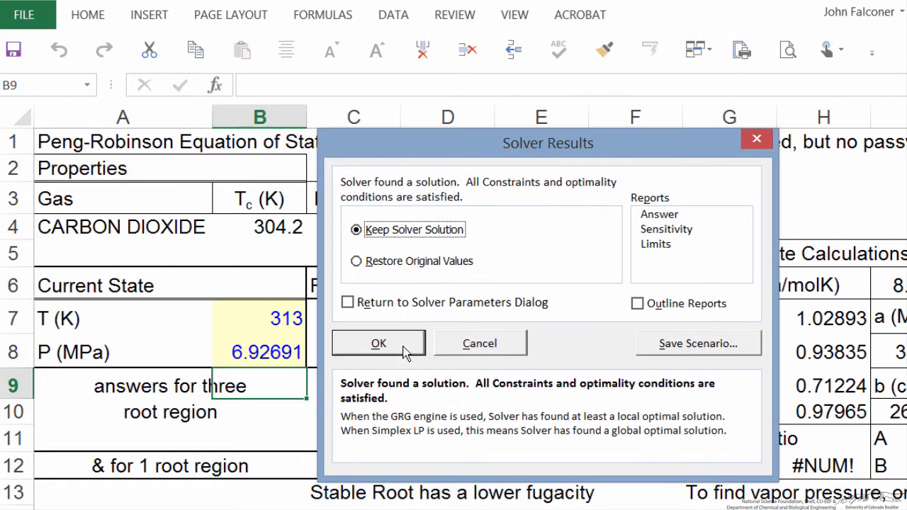
{"action": "left_click", "coordinate": [379, 343]}
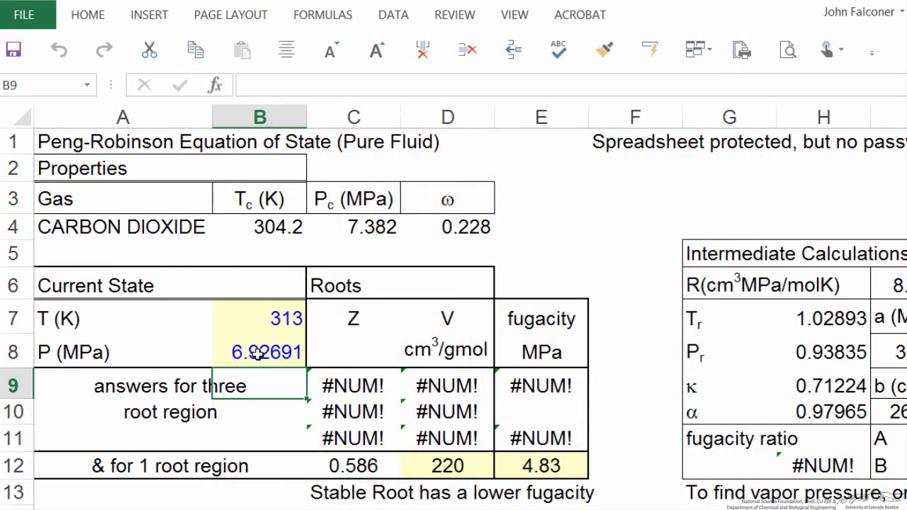